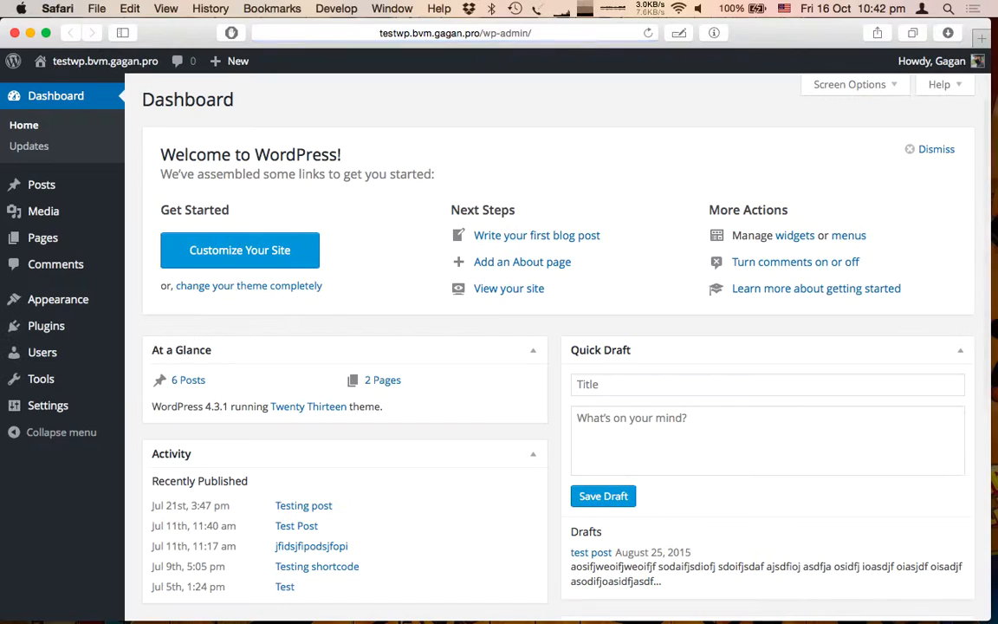
pyautogui.moveTo(42, 237)
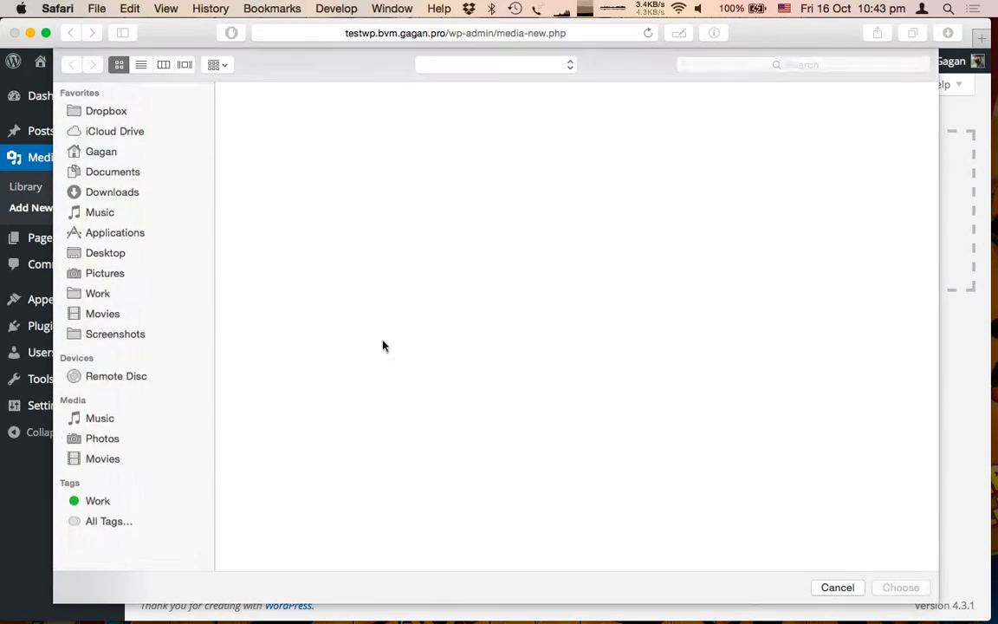
# Select URVY4836.jpg for upload to the media library.
pyautogui.click(899, 587)
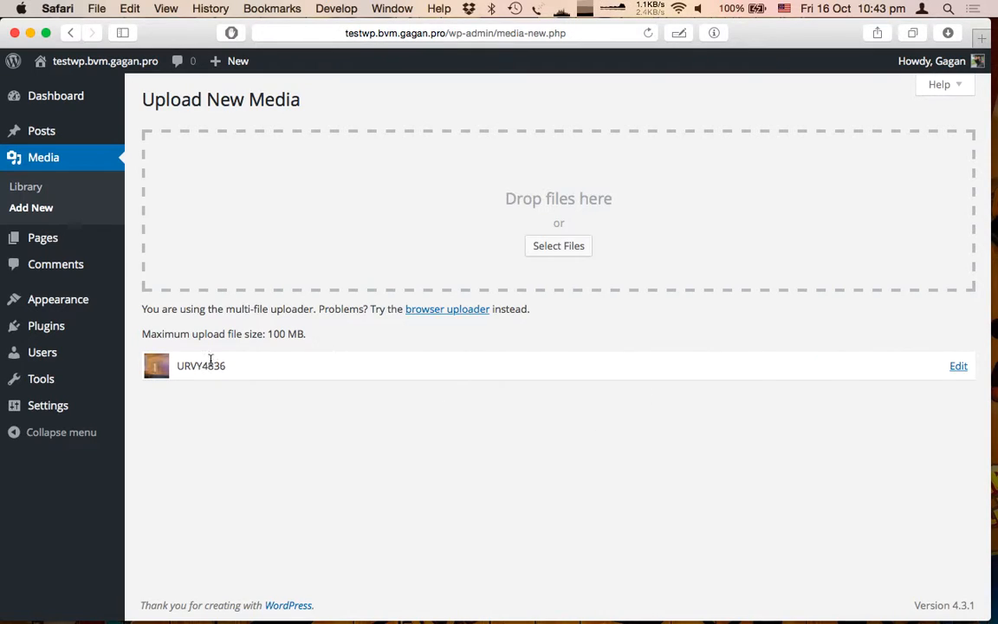
pyautogui.moveTo(158, 398)
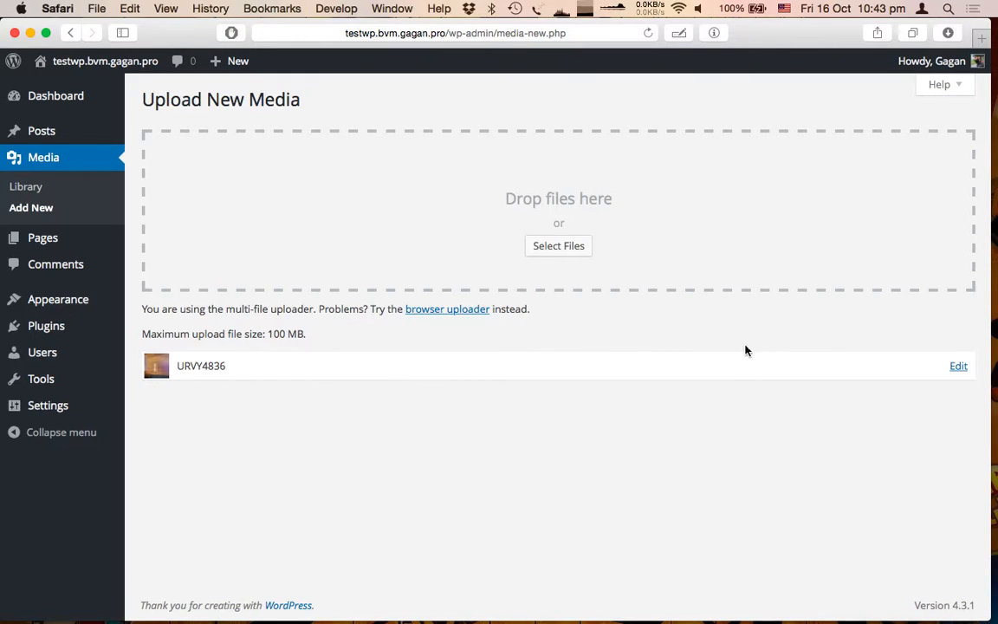
# Open the Edit Media page for URVY4836, where the photo shows sideways.
pyautogui.click(958, 365)
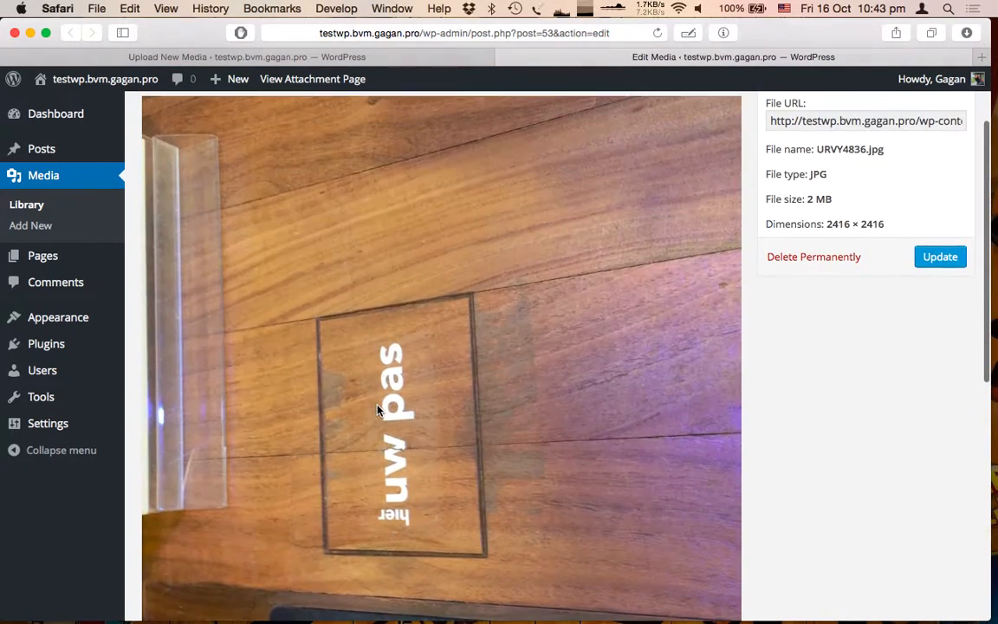
pyautogui.scroll(-3)
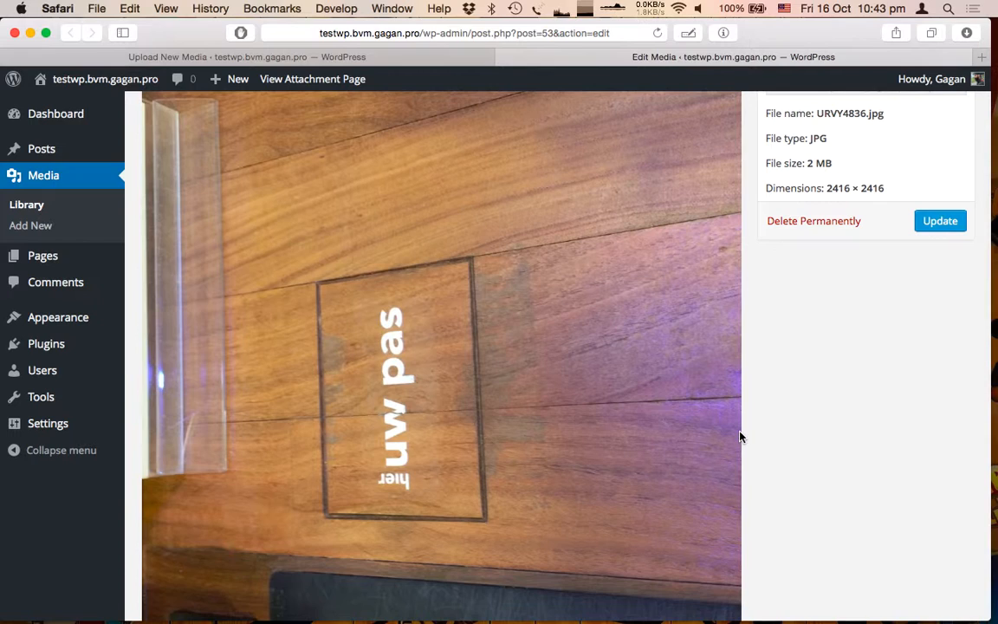
pyautogui.moveTo(99, 215)
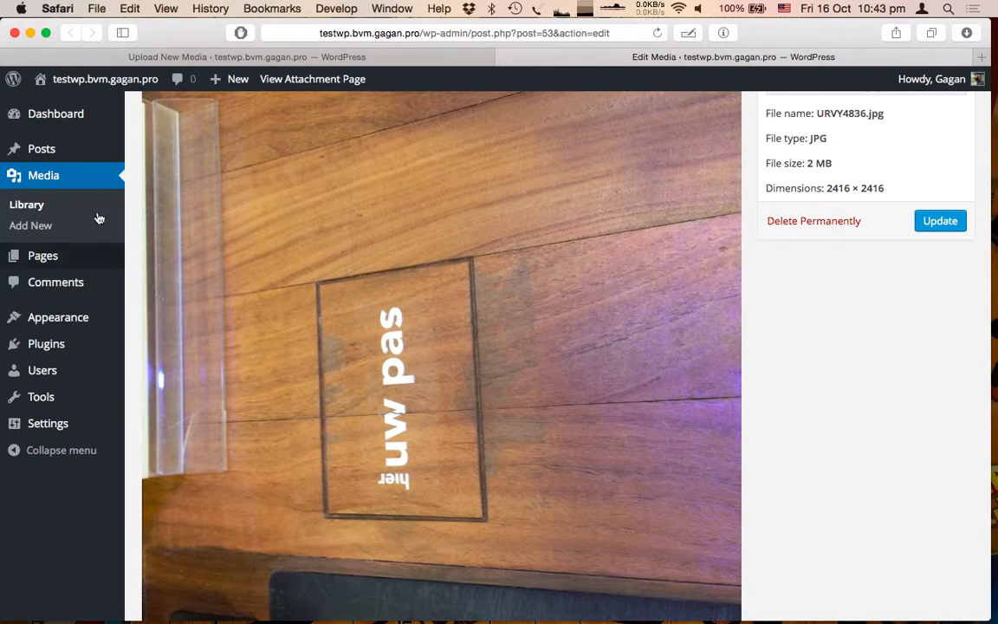
pyautogui.moveTo(45, 343)
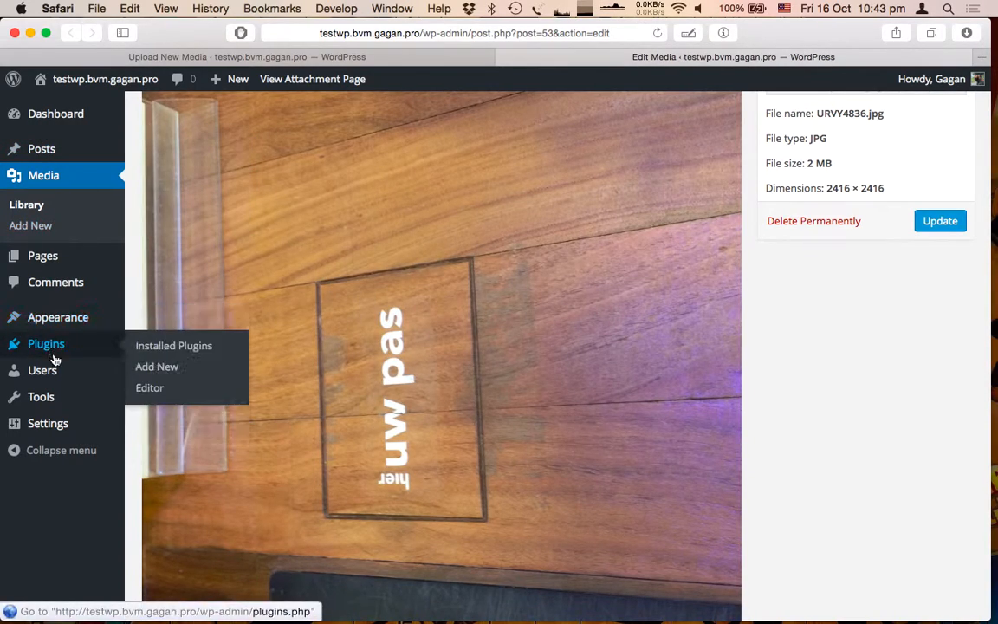
# Search the plugin directory for 'fix image ro' from Plugins > Add New.
pyautogui.click(156, 368)
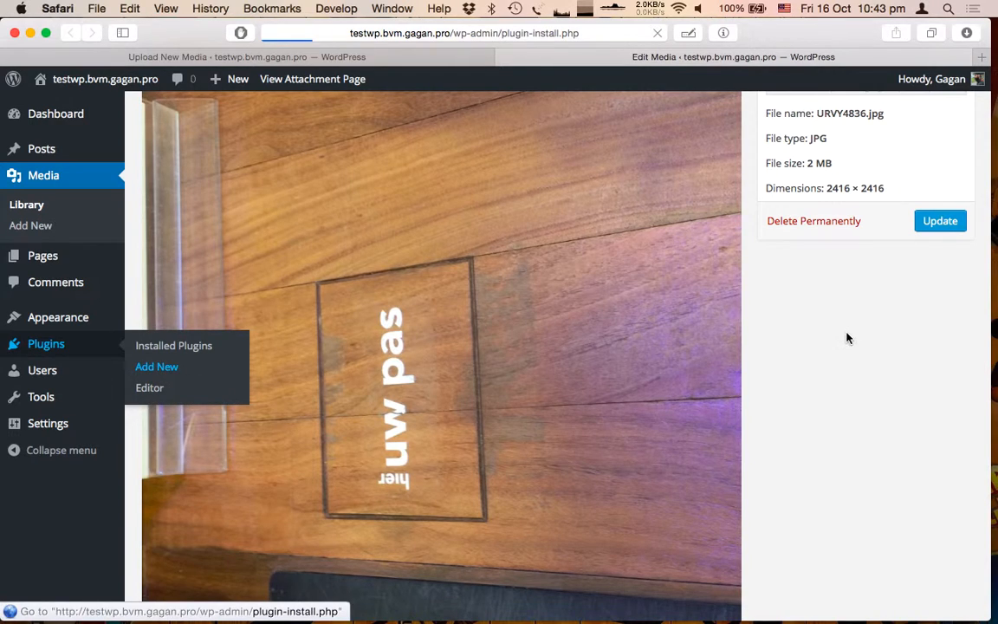
pyautogui.click(156, 368)
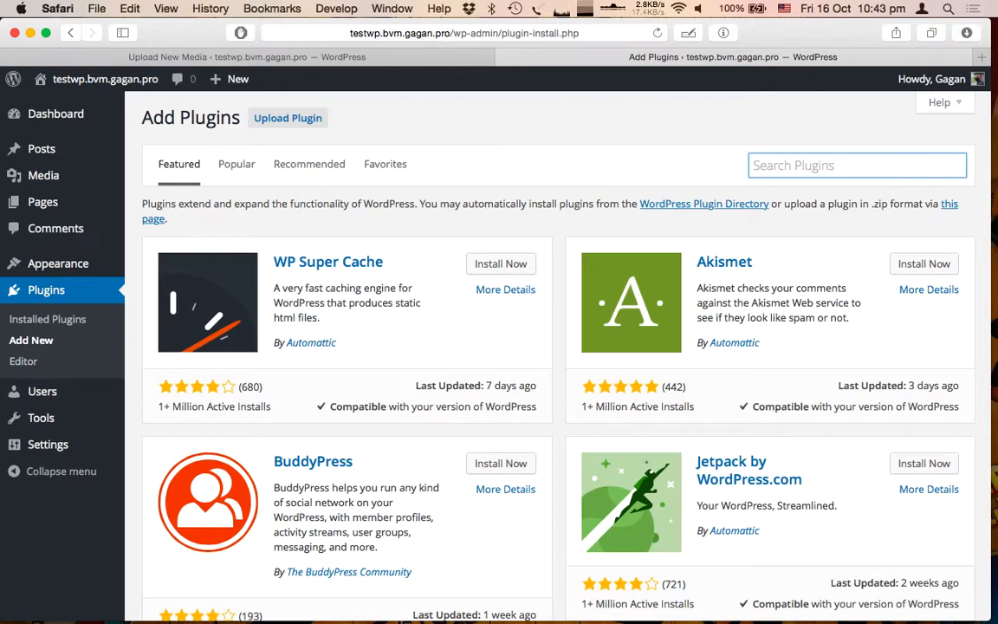
pyautogui.write('fix image rotation')
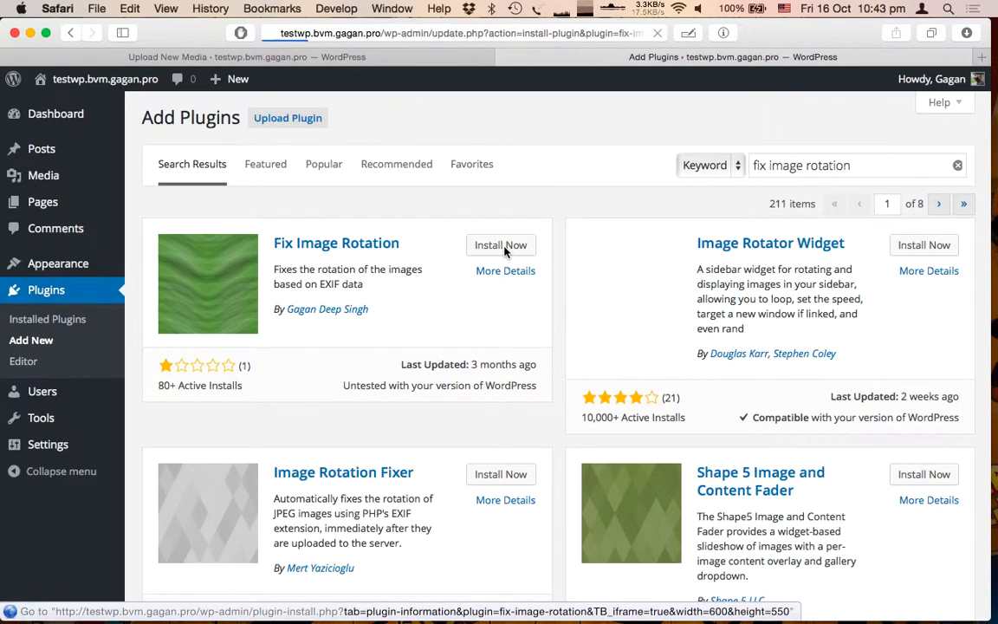
pyautogui.moveTo(145, 415)
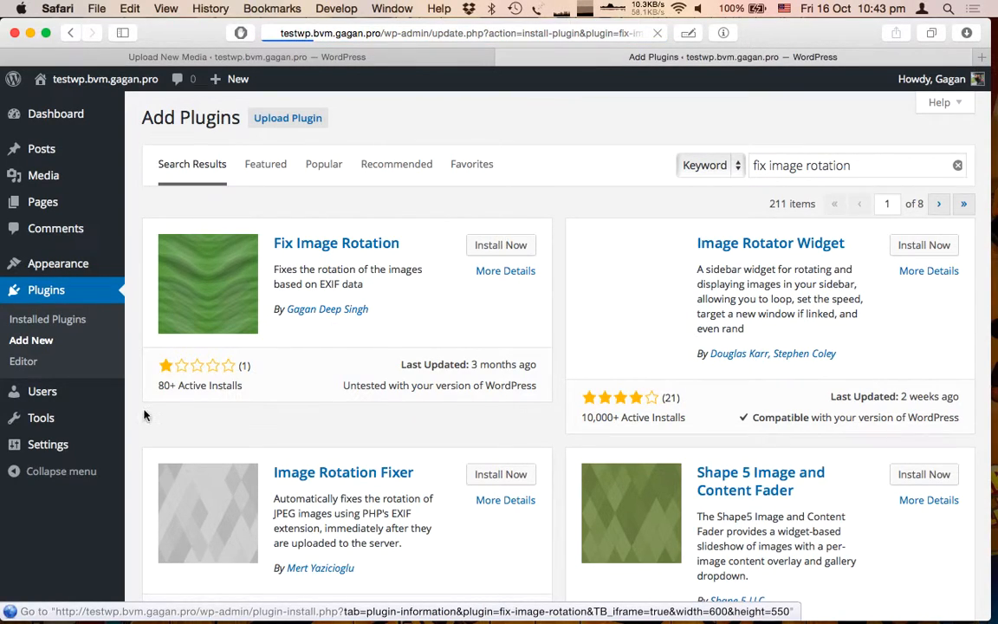
# Install Fix Image Rotation and activate it as the site's only active plugin.
pyautogui.click(499, 244)
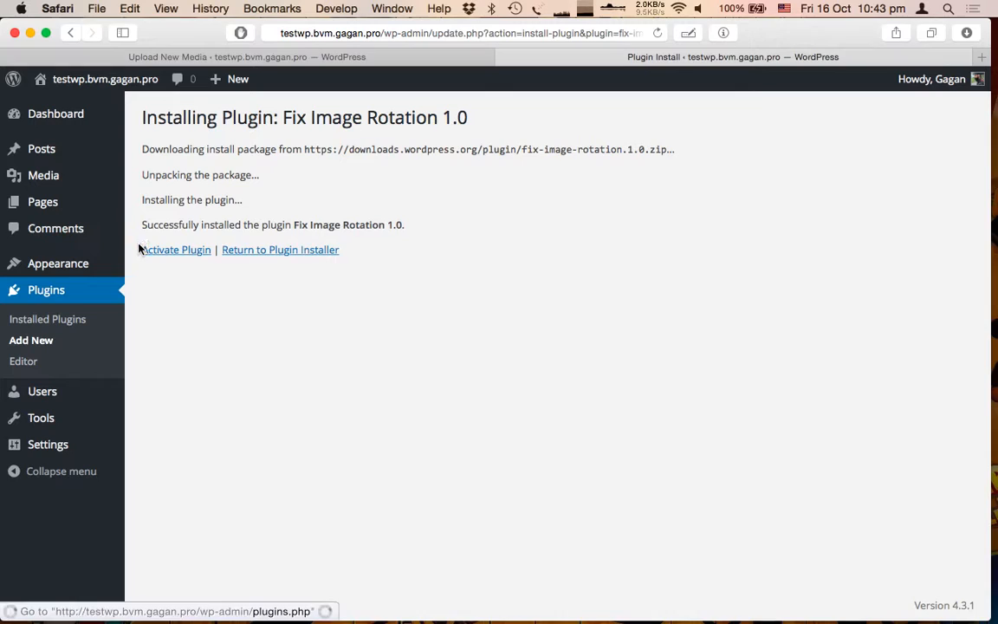
pyautogui.click(177, 250)
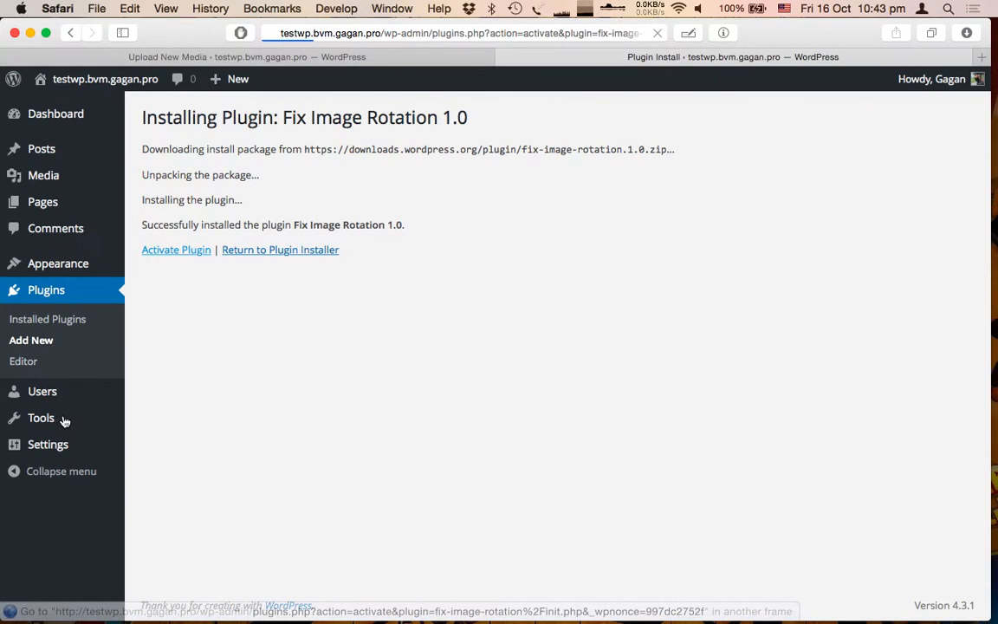
pyautogui.click(177, 250)
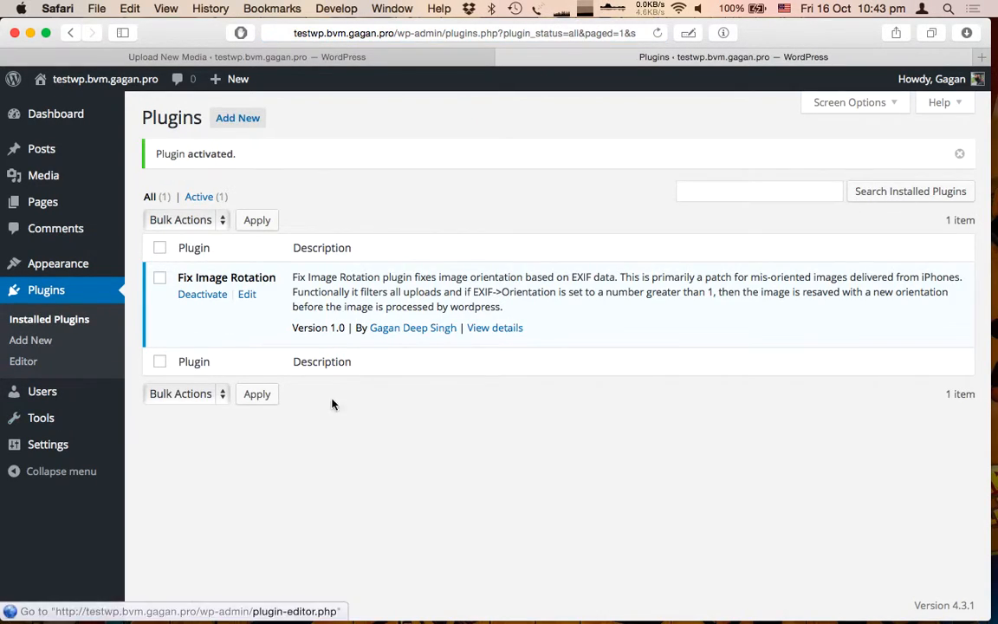
pyautogui.moveTo(43, 175)
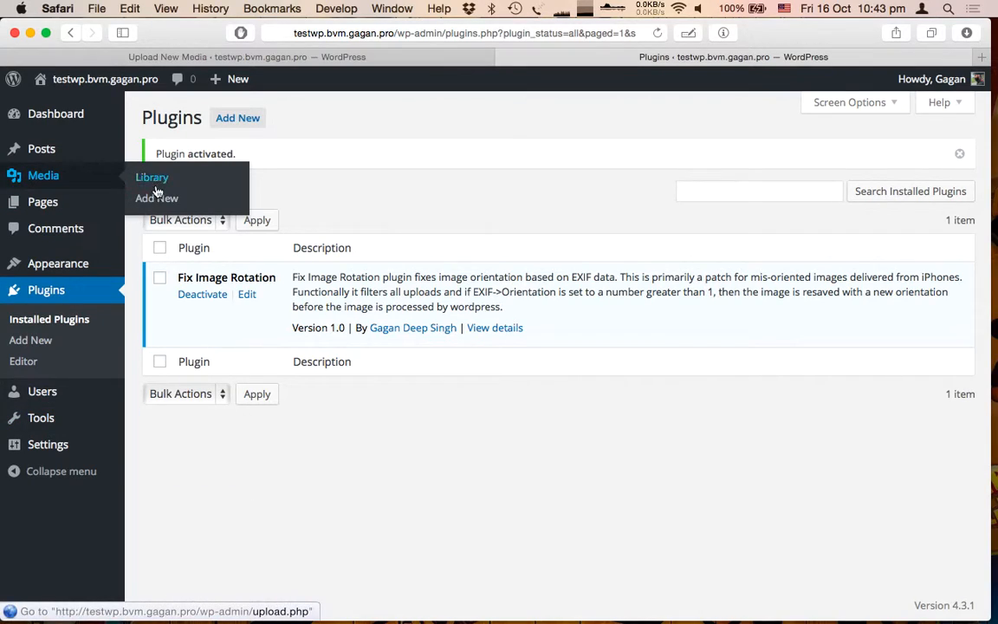
# Upload URVY4836.jpg from Downloads again via Media > Add New.
pyautogui.click(156, 197)
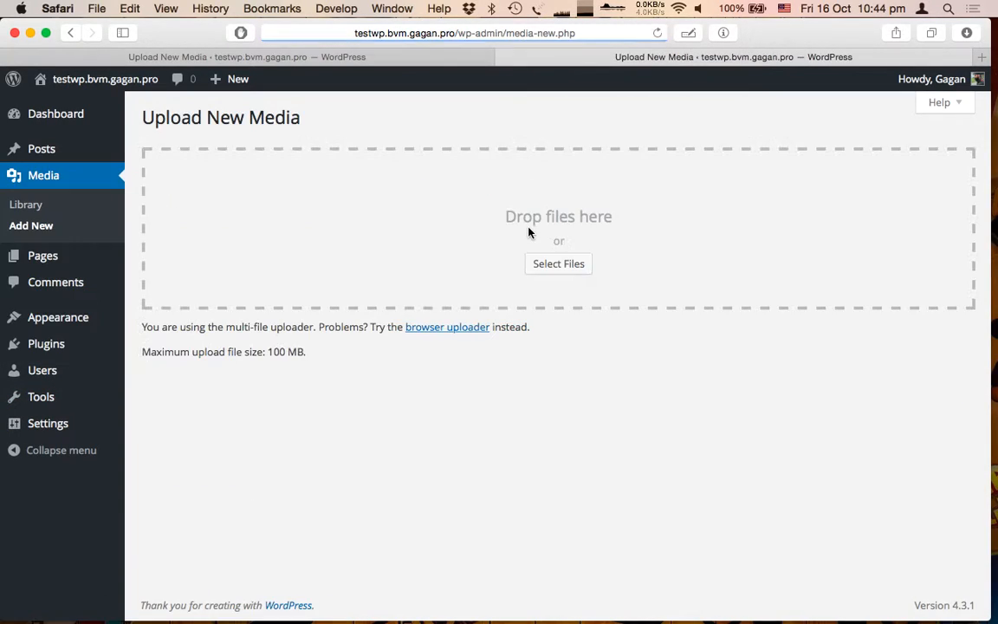
pyautogui.click(557, 264)
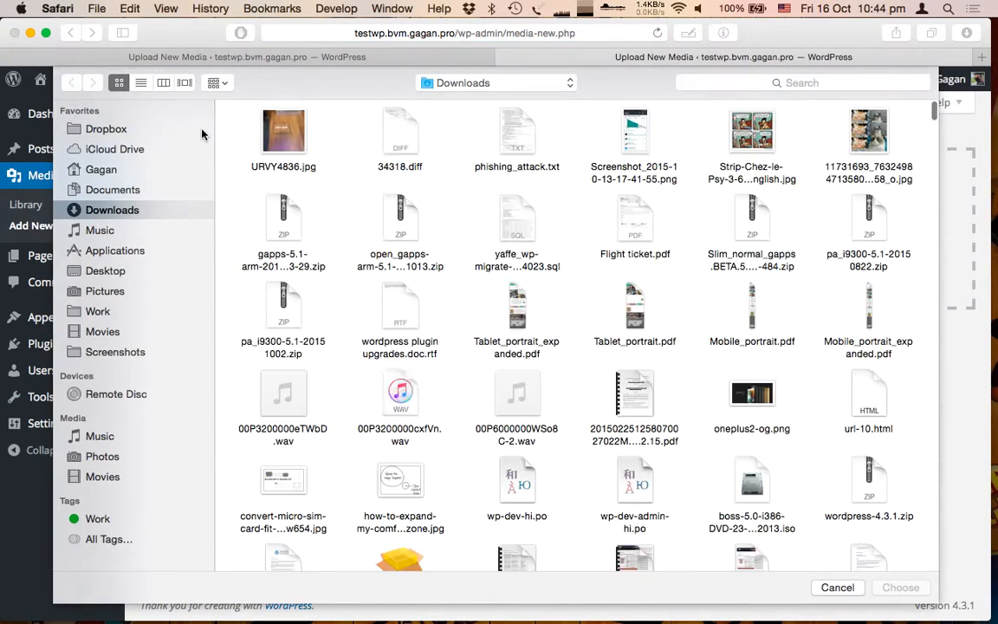
pyautogui.click(282, 132)
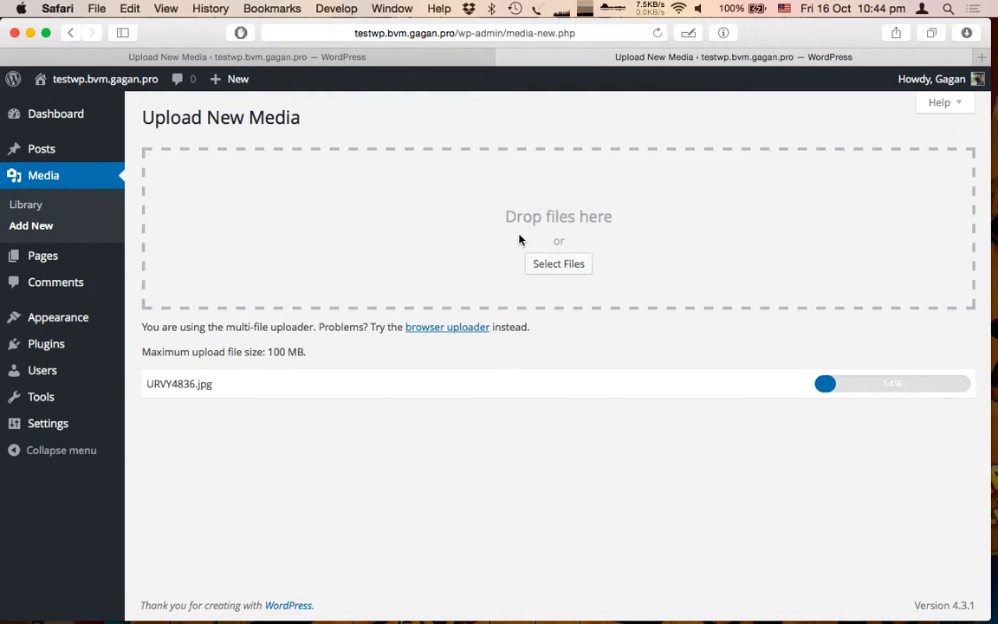
pyautogui.moveTo(429, 567)
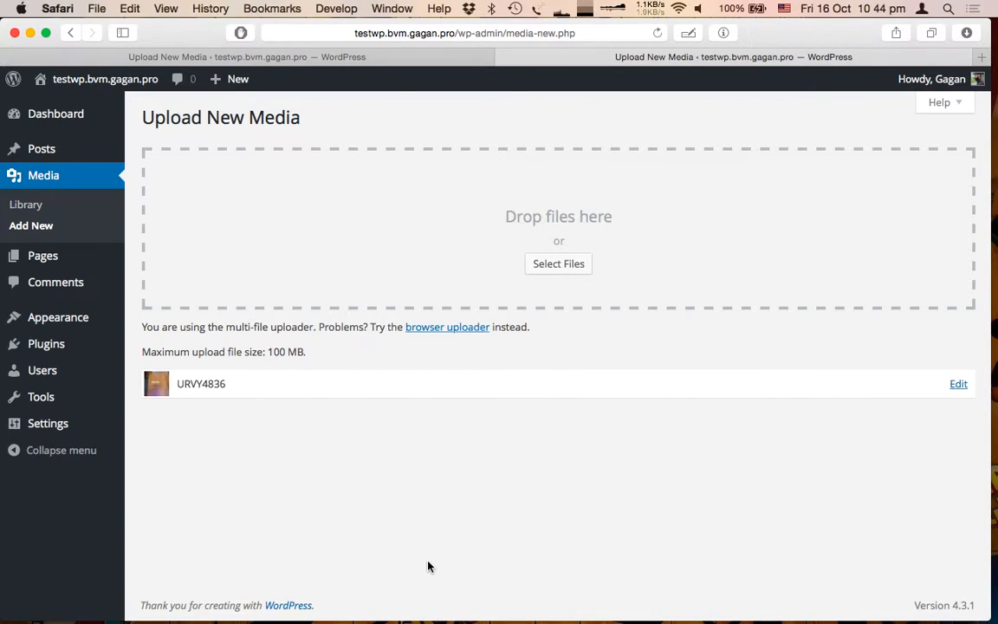
pyautogui.moveTo(138, 376)
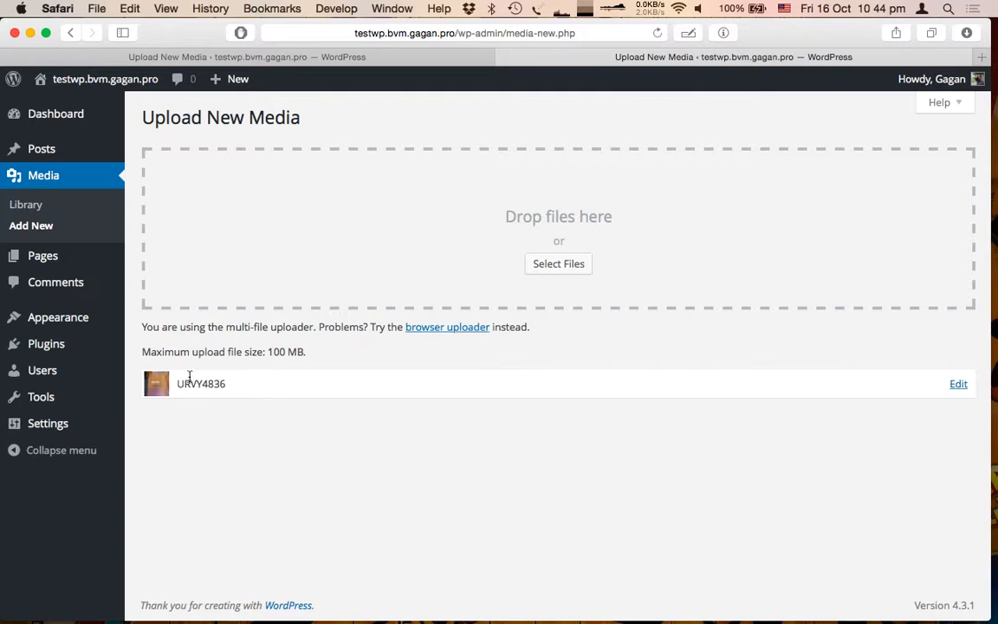
pyautogui.moveTo(963, 389)
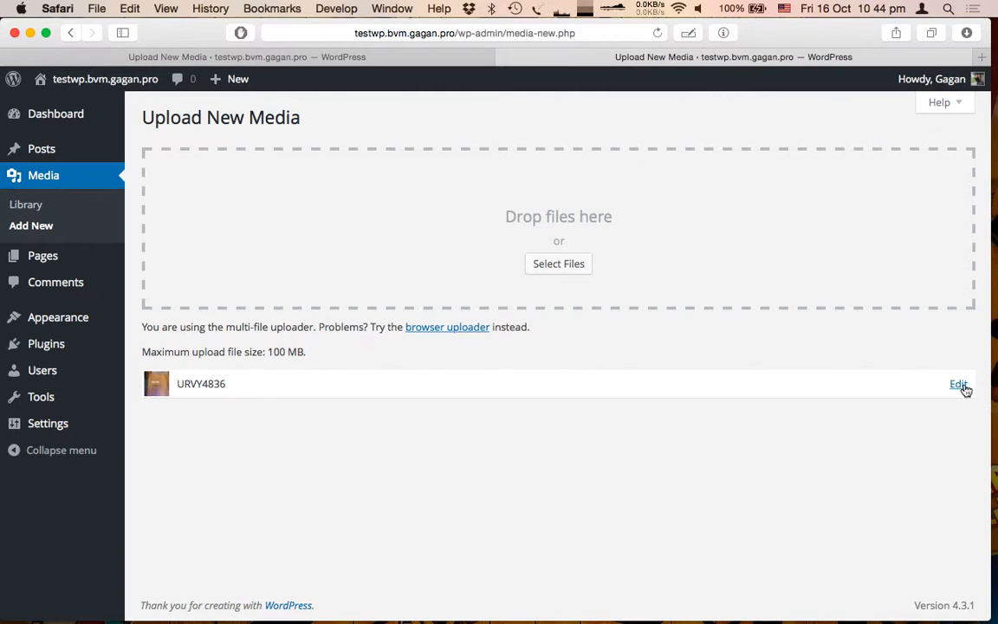
# Open the re-uploaded URVY4836's Edit Media page, now showing the photo upright.
pyautogui.click(954, 385)
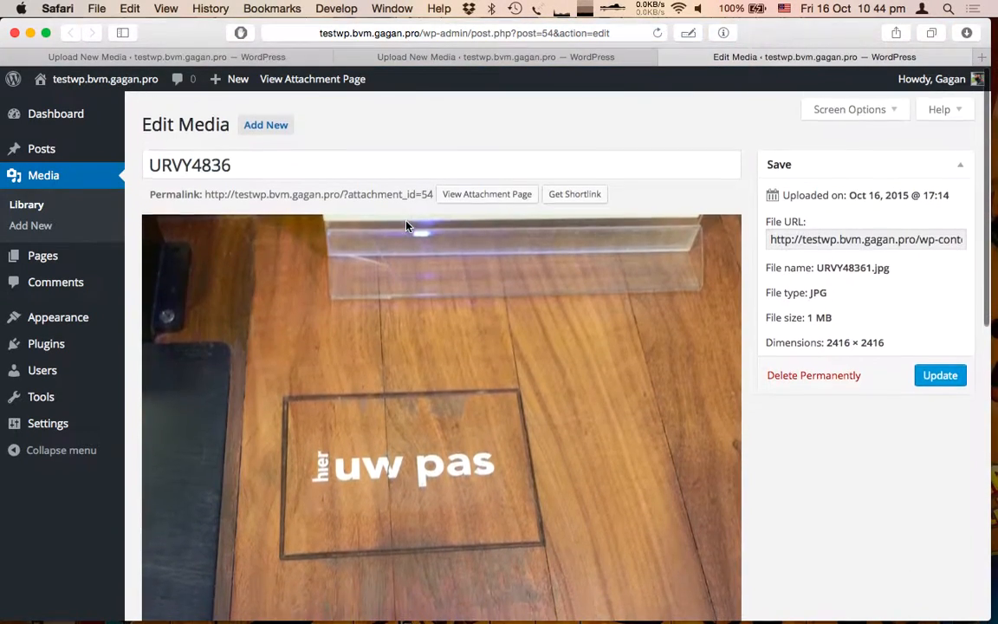
pyautogui.scroll(3)
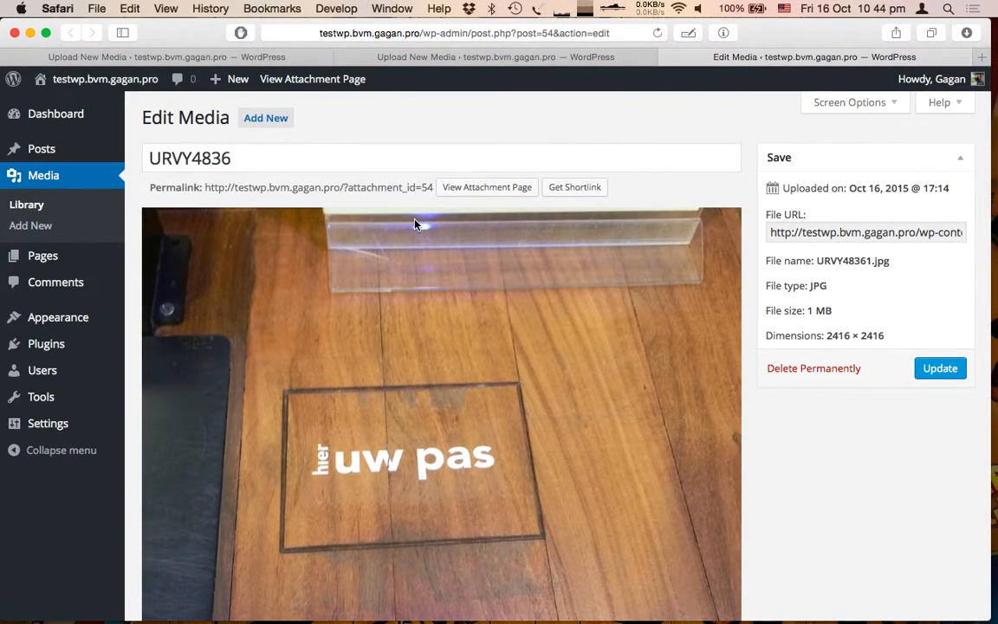